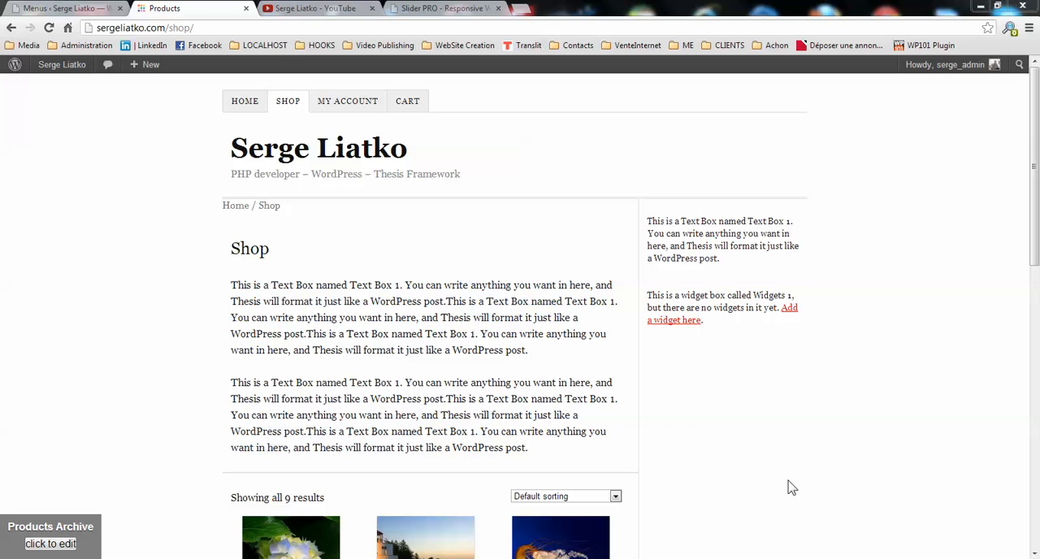
pyautogui.moveTo(457, 372)
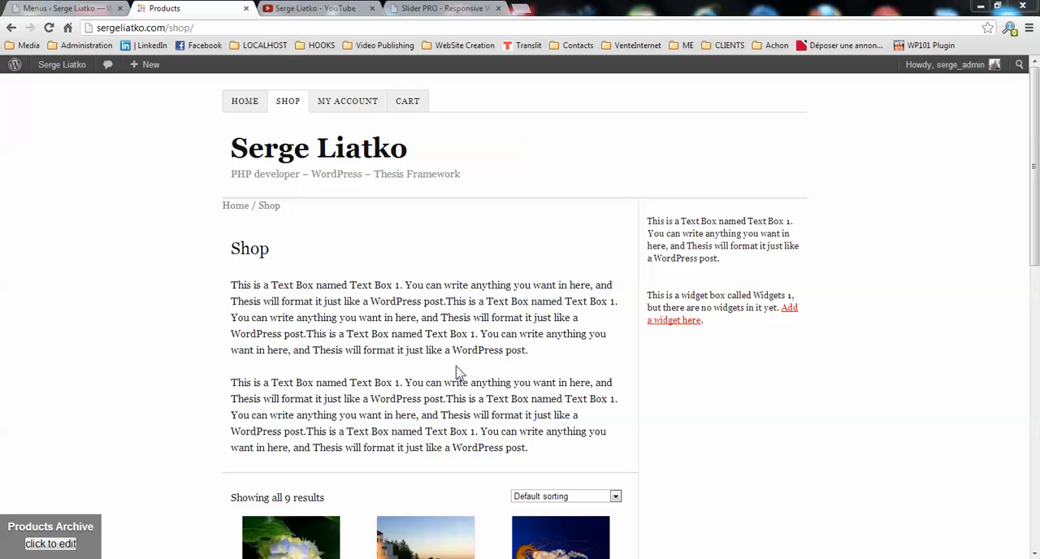
# Reach the Testing Category archive from Product Five's breadcrumb link on the Shop page
pyautogui.scroll(-3)
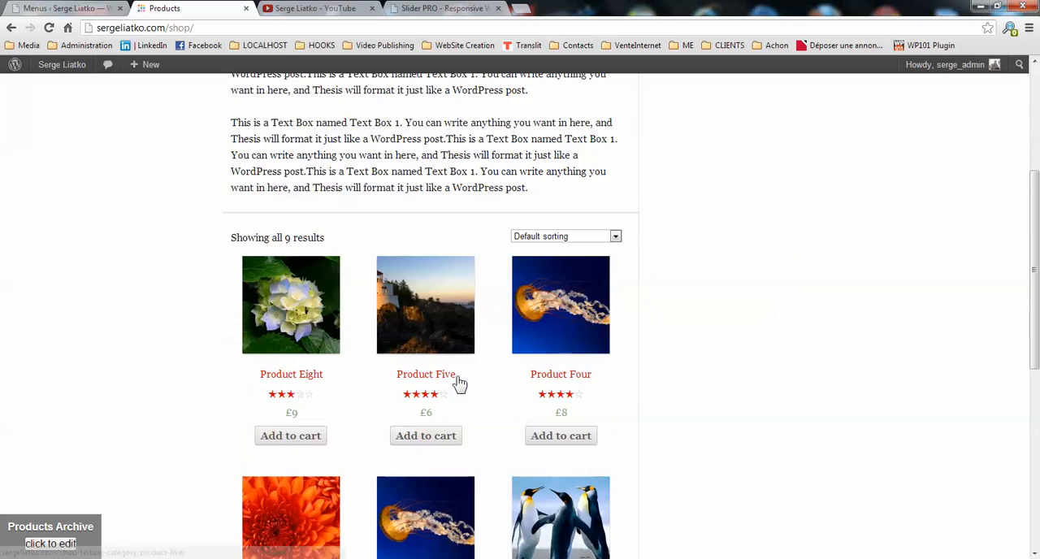
pyautogui.click(426, 374)
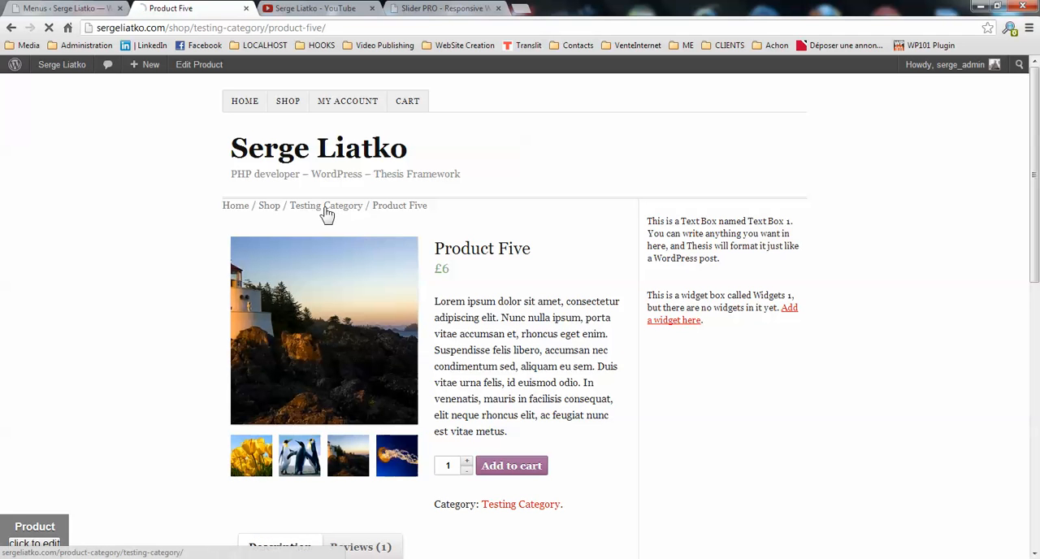
pyautogui.click(325, 205)
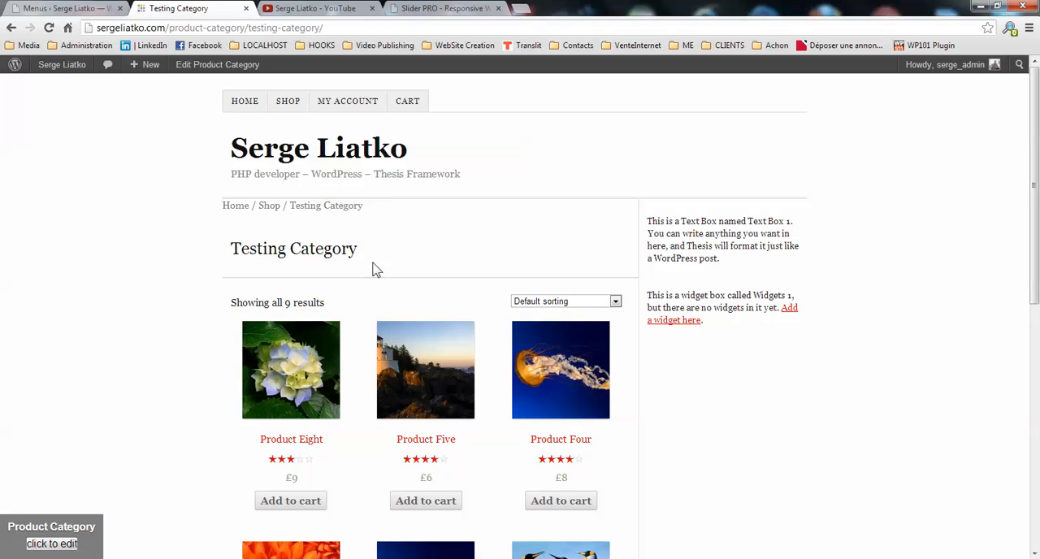
pyautogui.moveTo(235, 269)
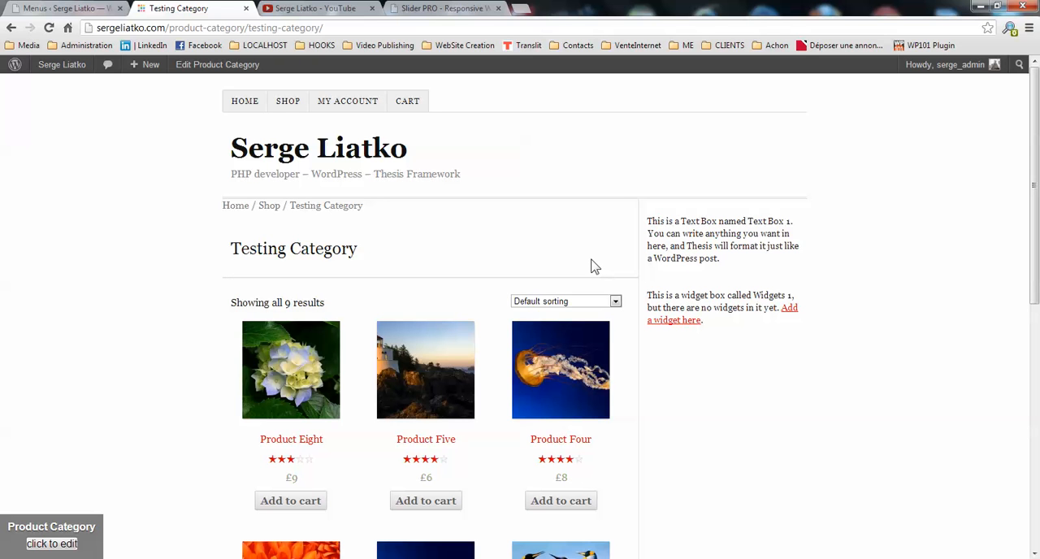
pyautogui.moveTo(589, 264)
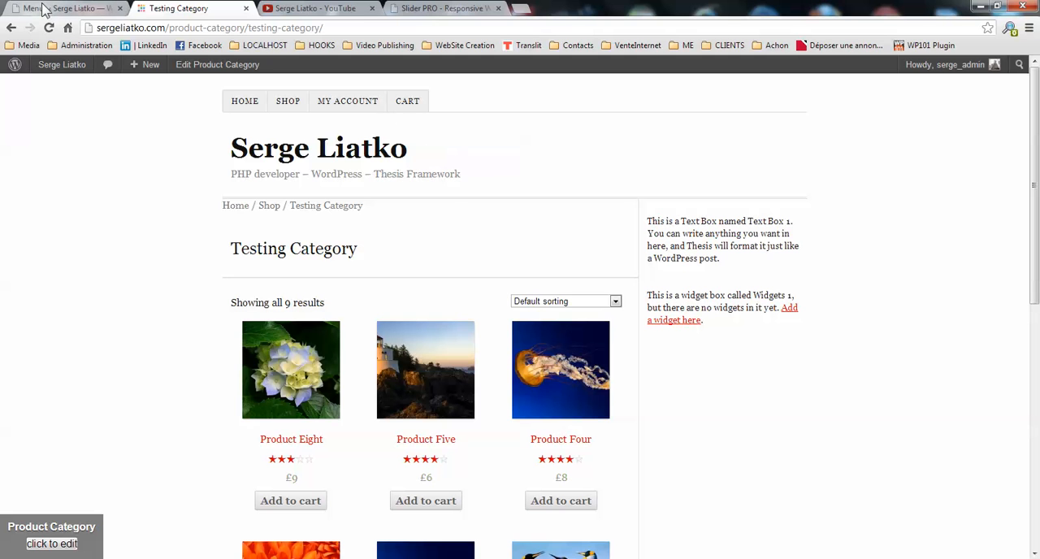
# Go to Products > Categories in the admin and select Testing Category
pyautogui.click(73, 8)
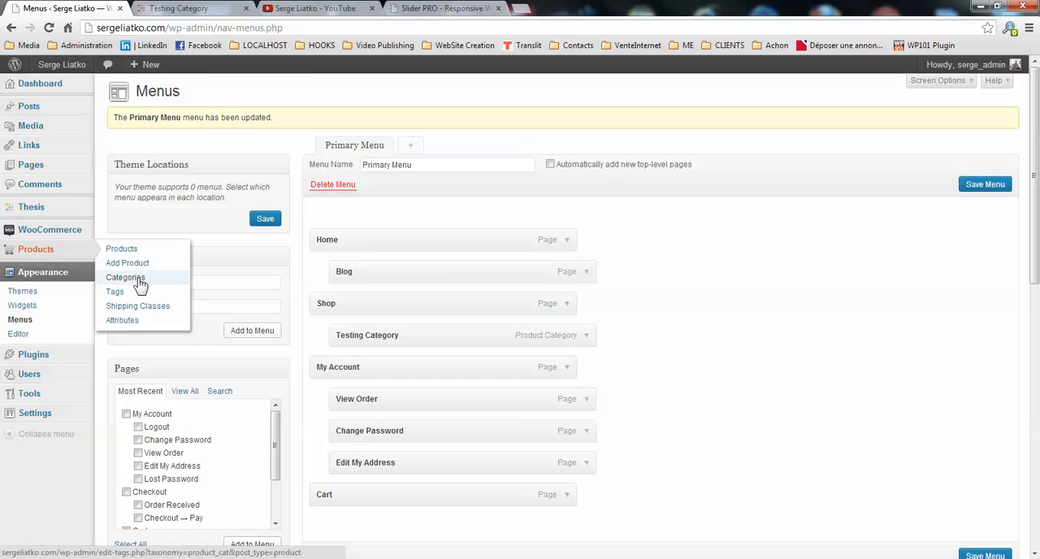
pyautogui.click(126, 277)
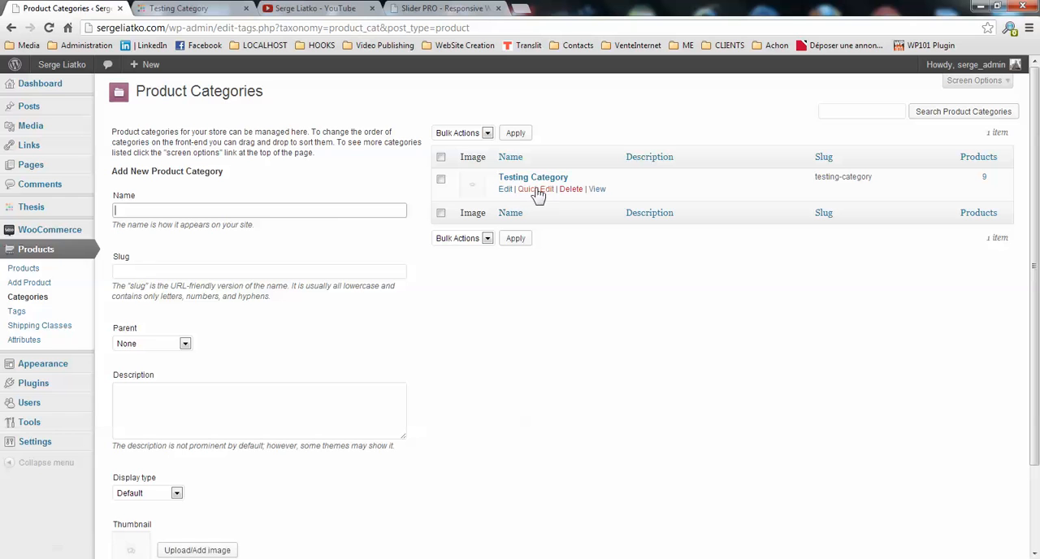
pyautogui.moveTo(533, 177)
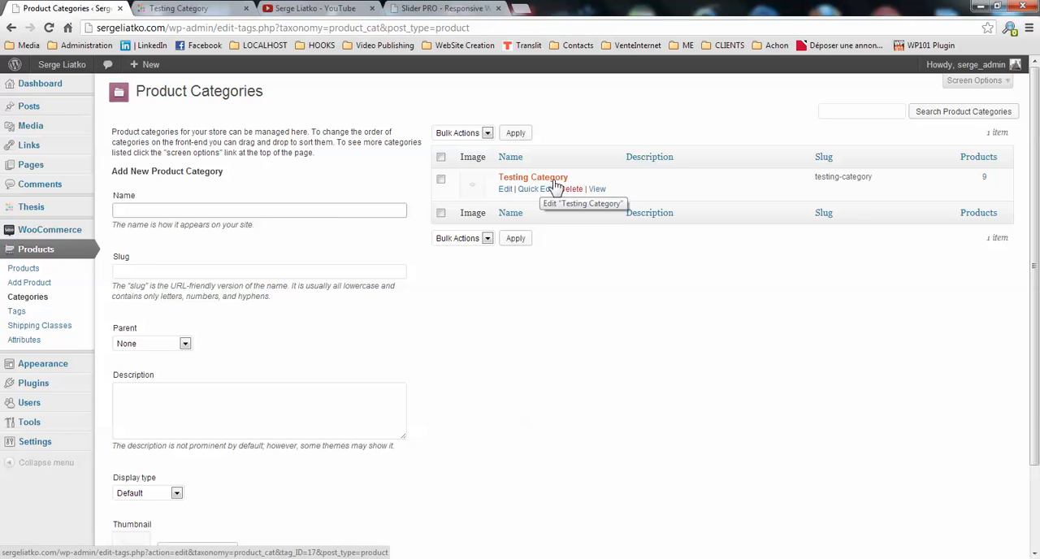
pyautogui.click(505, 188)
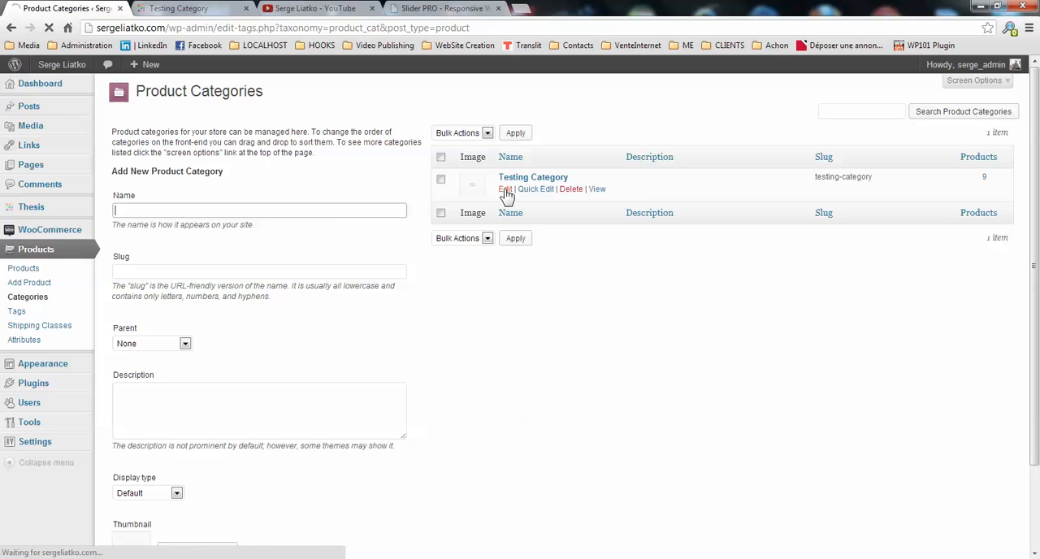
# Start editing Testing Category and briefly check other browser tabs
pyautogui.click(504, 188)
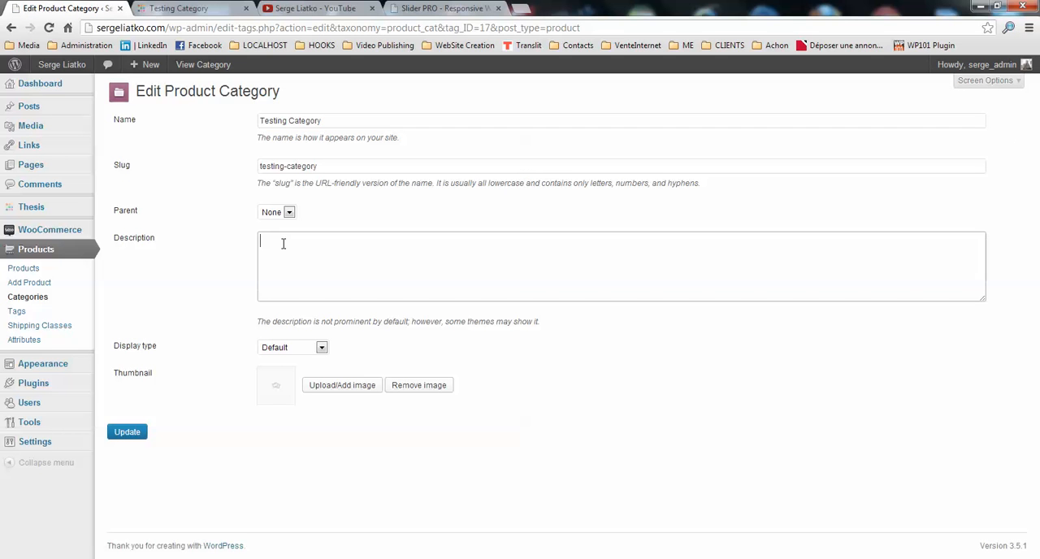
pyautogui.moveTo(374, 246)
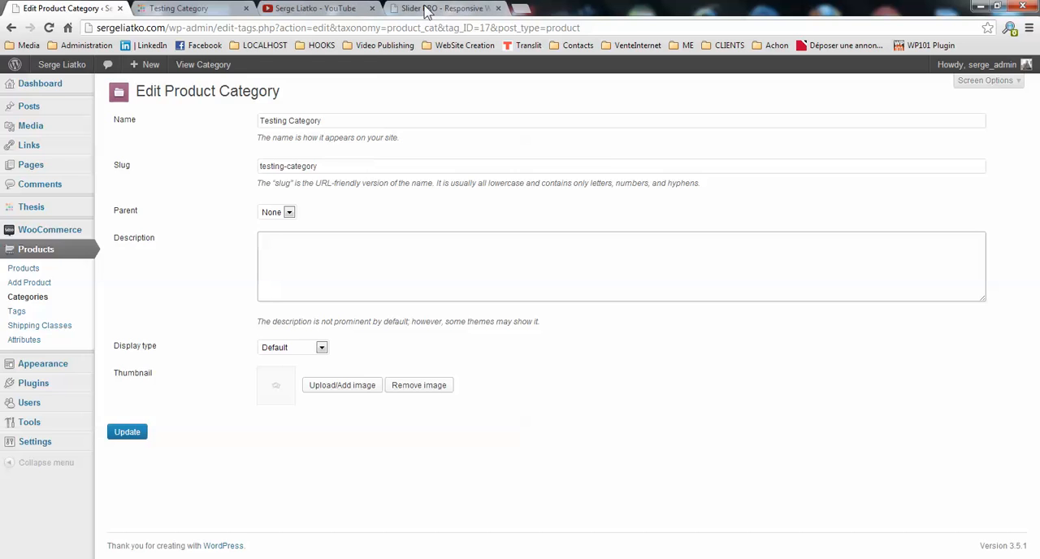
pyautogui.click(194, 8)
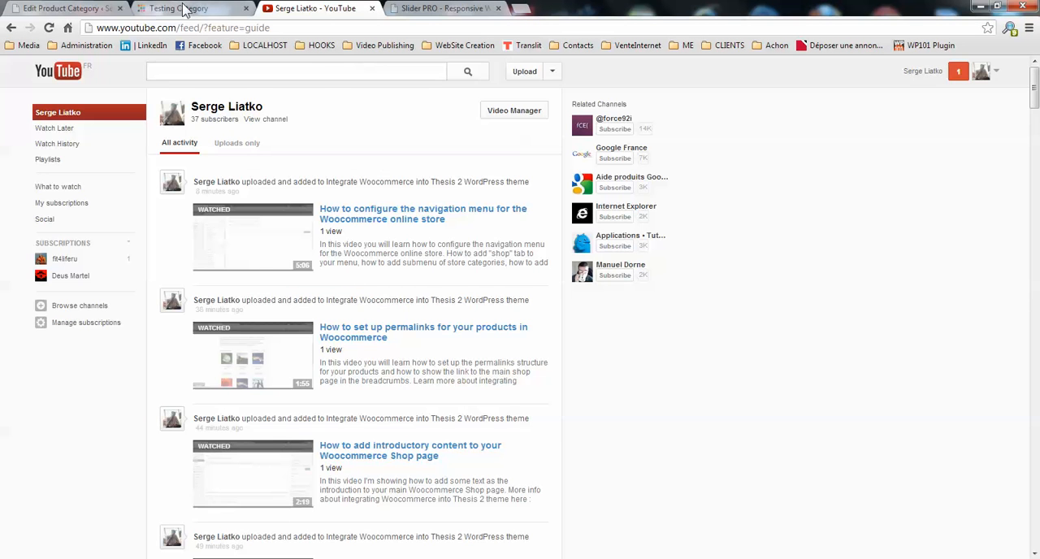
pyautogui.click(191, 8)
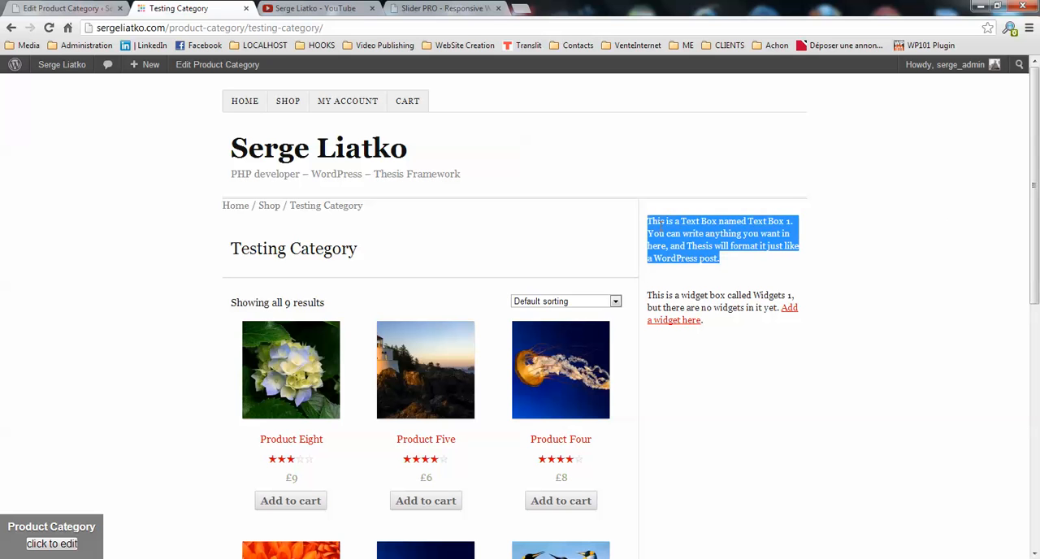
# Enter the 'This is a Text Box named Text Box 1…' description and click Update
pyautogui.click(52, 543)
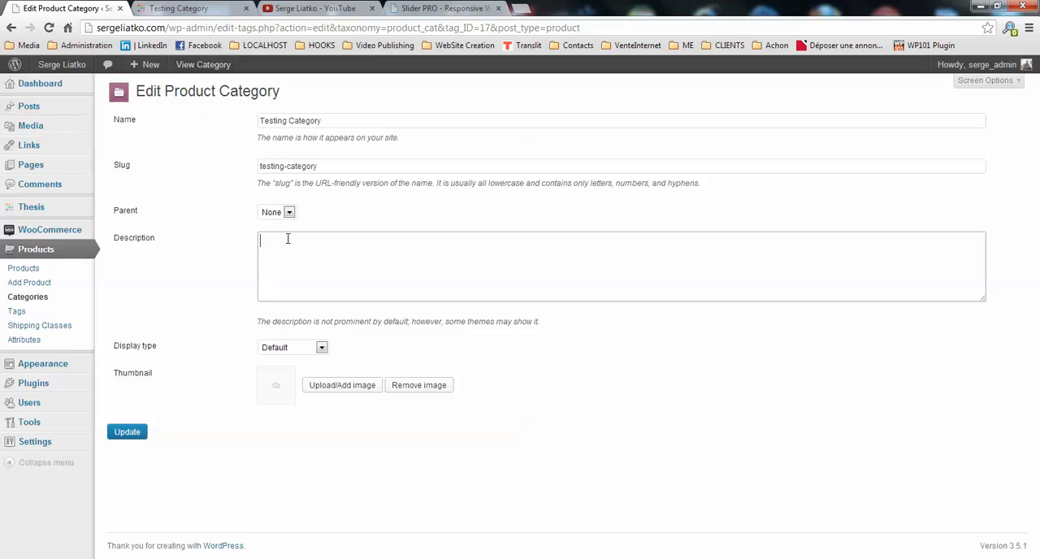
pyautogui.write('This is a Text Box named Text Box 1. You can write anything you want in here, and Thesis will format it just like a WordPress post.')
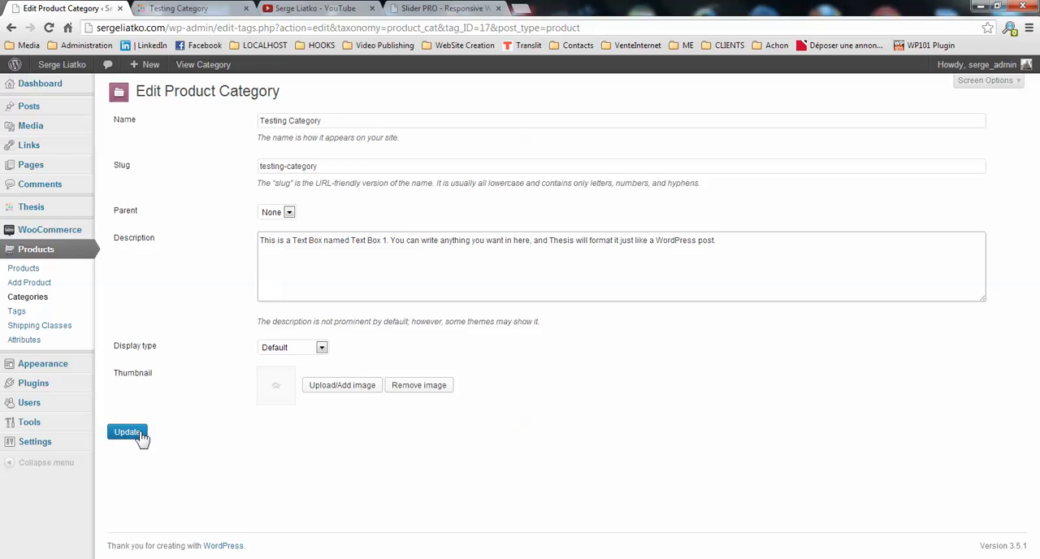
pyautogui.click(127, 432)
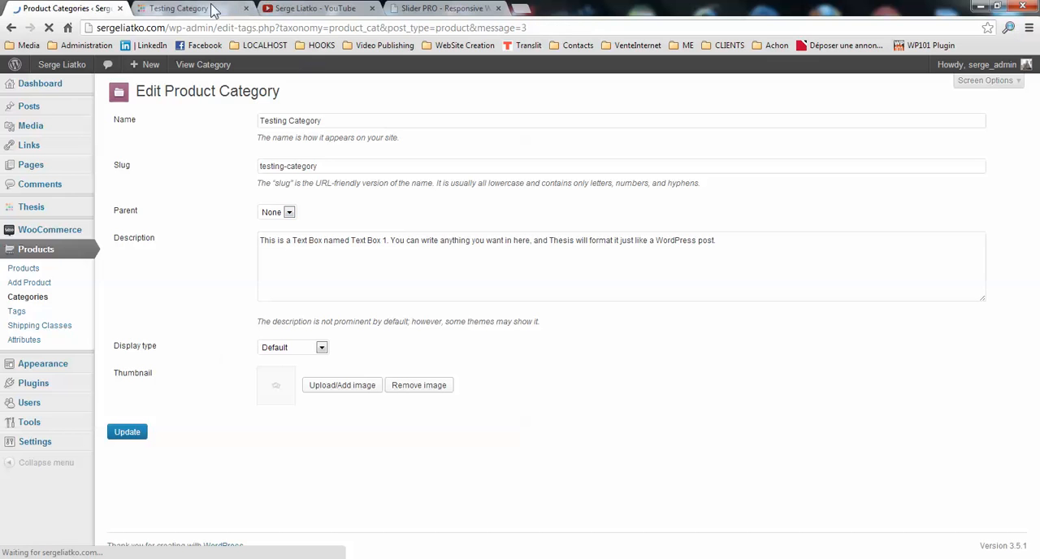
# Switch to the Testing Category storefront tab to see the Text Box 1 description
pyautogui.click(193, 8)
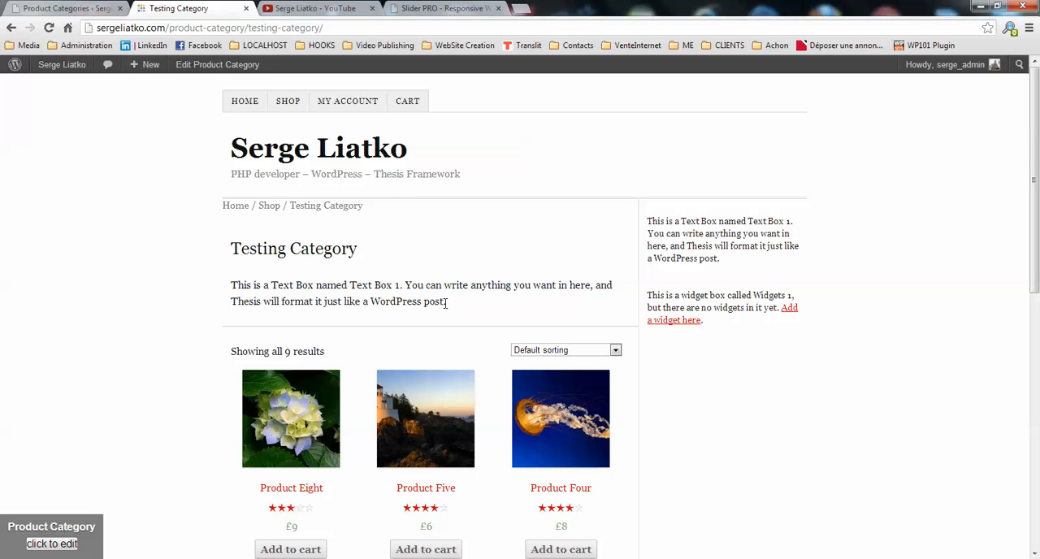
pyautogui.moveTo(457, 300)
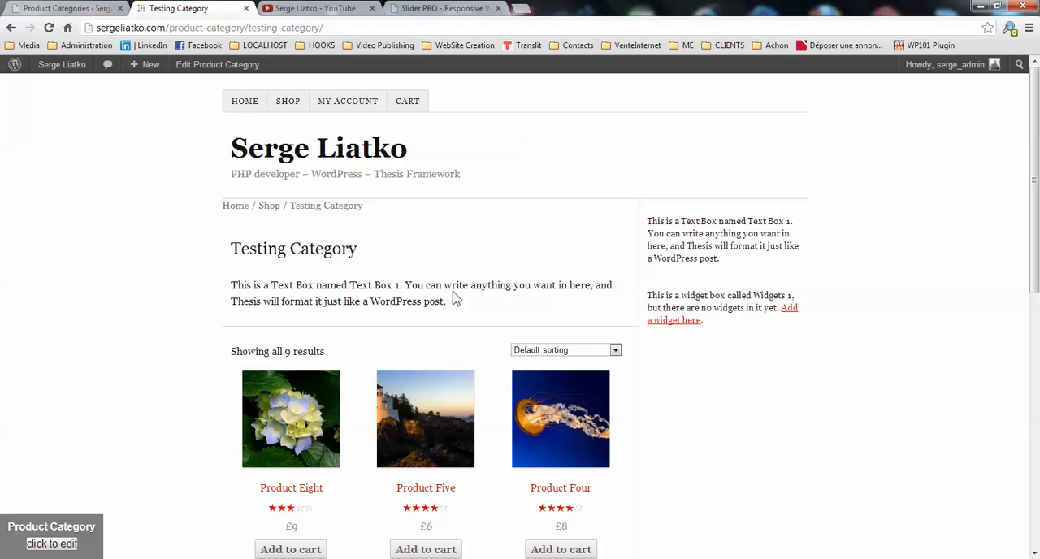
pyautogui.moveTo(394, 279)
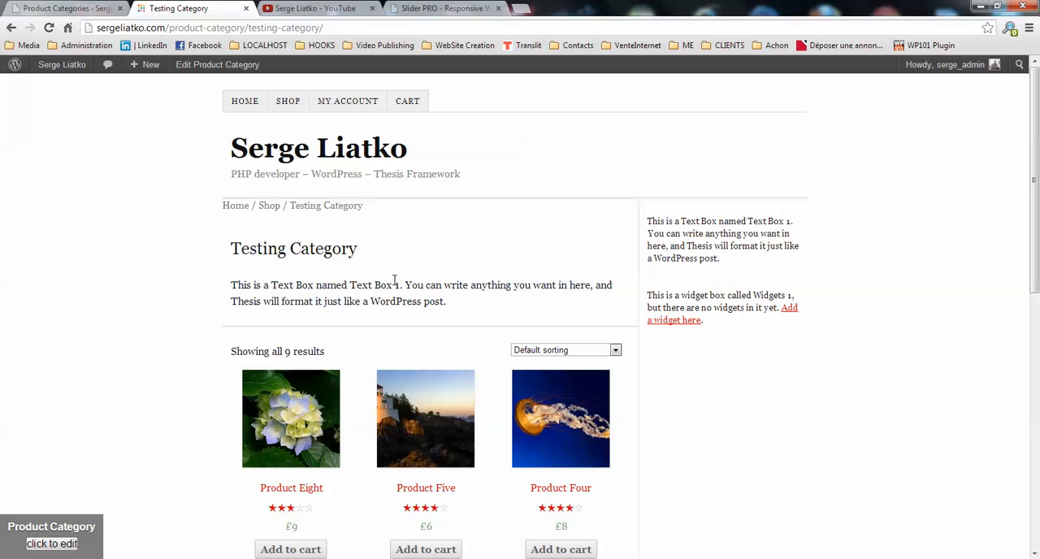
pyautogui.moveTo(455, 363)
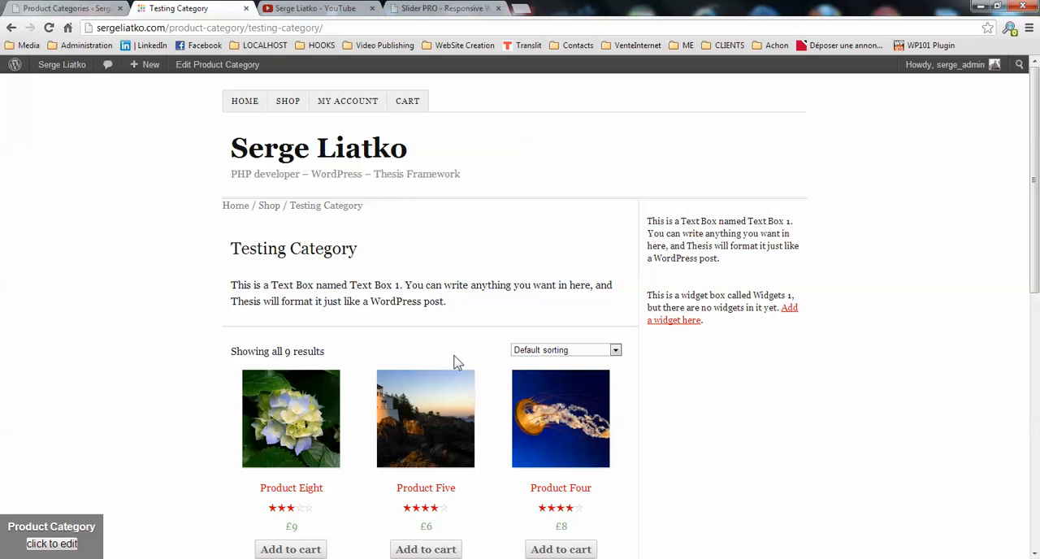
pyautogui.moveTo(442, 296)
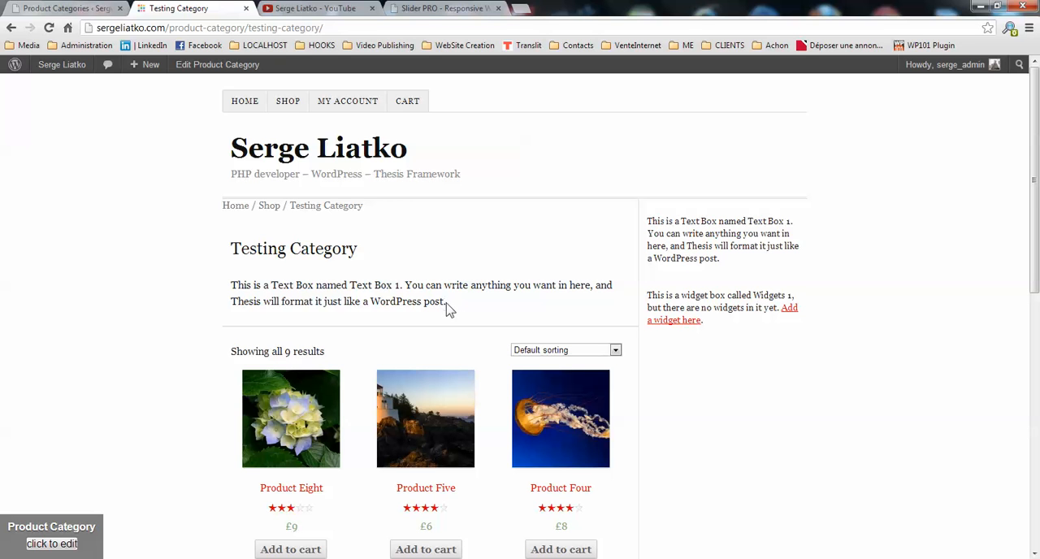
pyautogui.moveTo(454, 311)
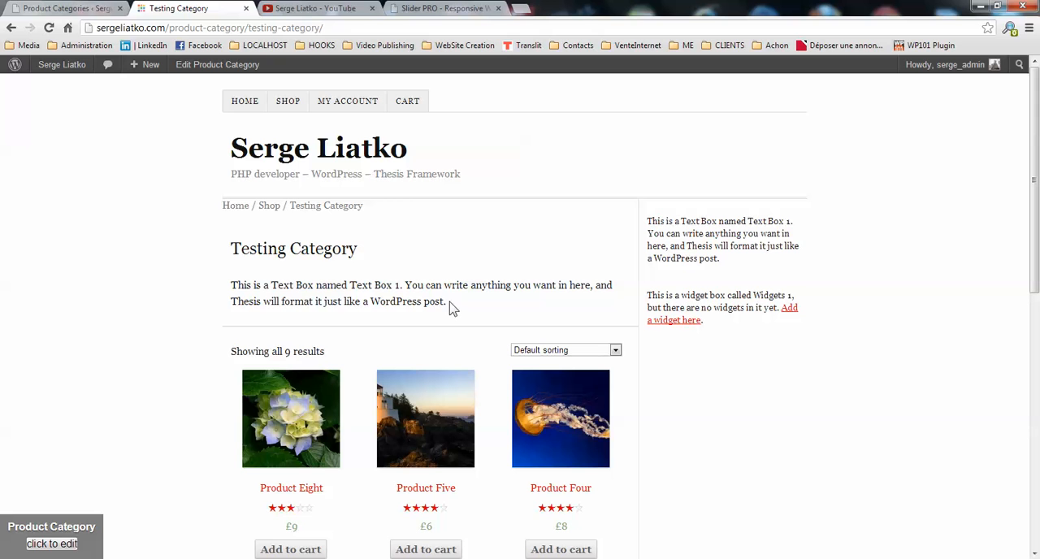